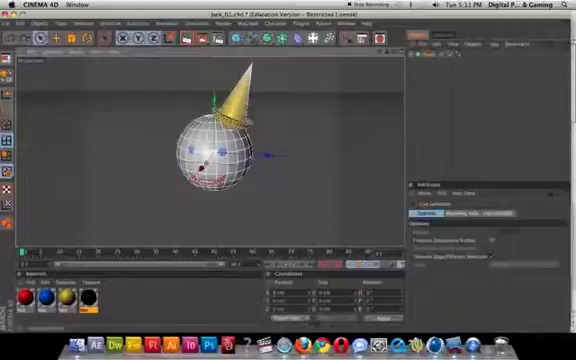
Add a Target Camera to the sphere-and-cone scene from the camera object dropdown
left_click(314, 40)
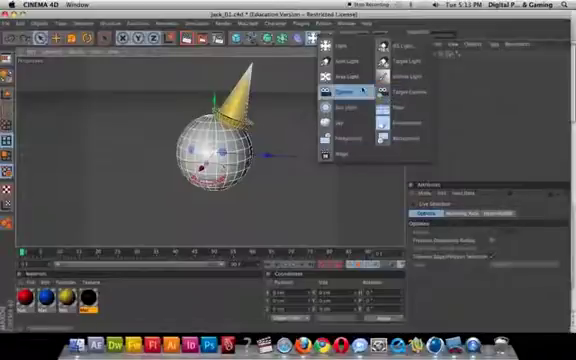
left_click(344, 92)
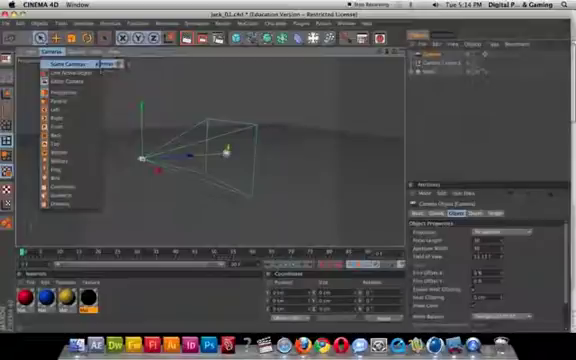
Switch the viewport to look through the new target camera via the Cameras menu
left_click(62, 62)
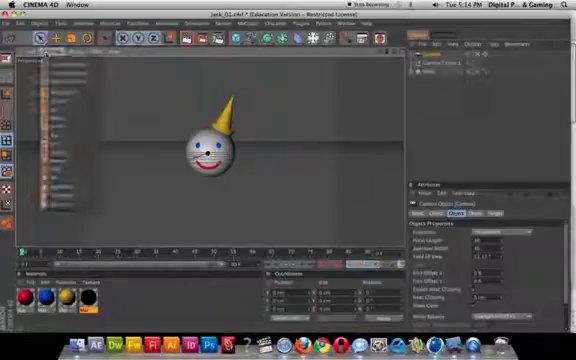
left_click(52, 48)
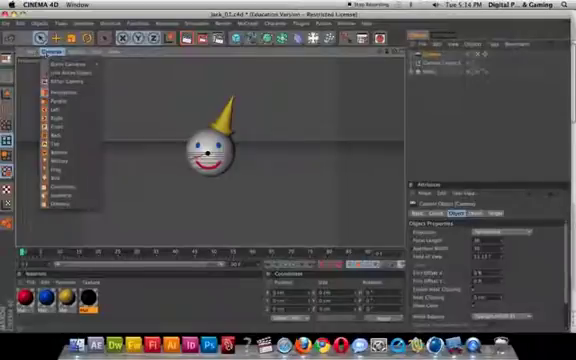